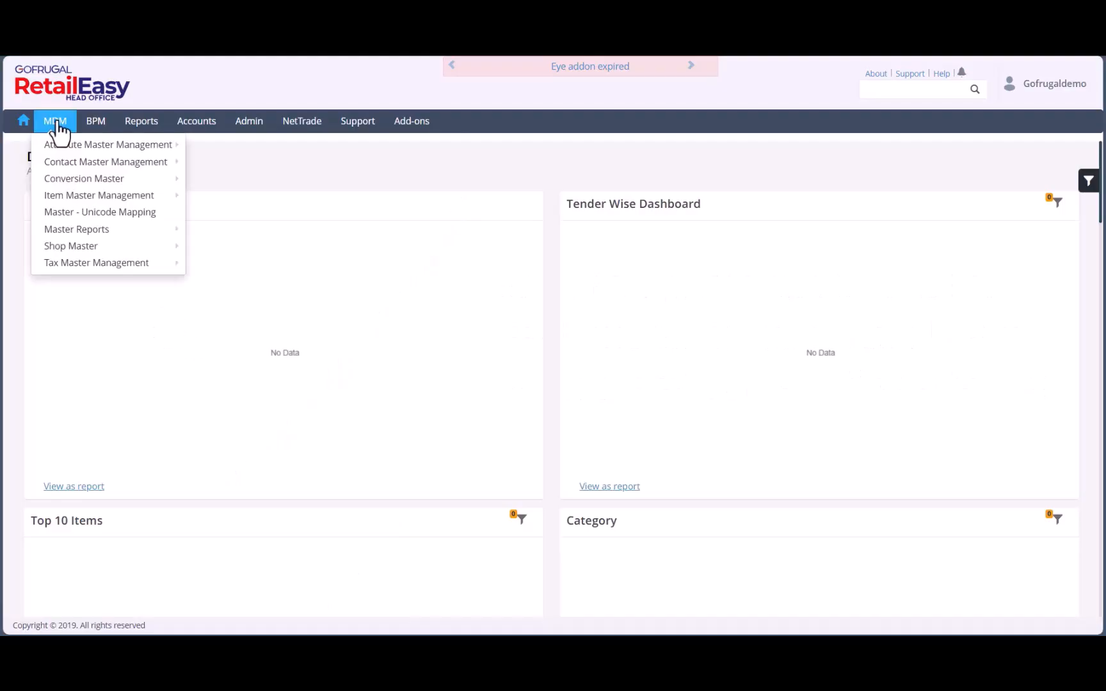
{"action": "mouse_move", "coordinate": [99, 195]}
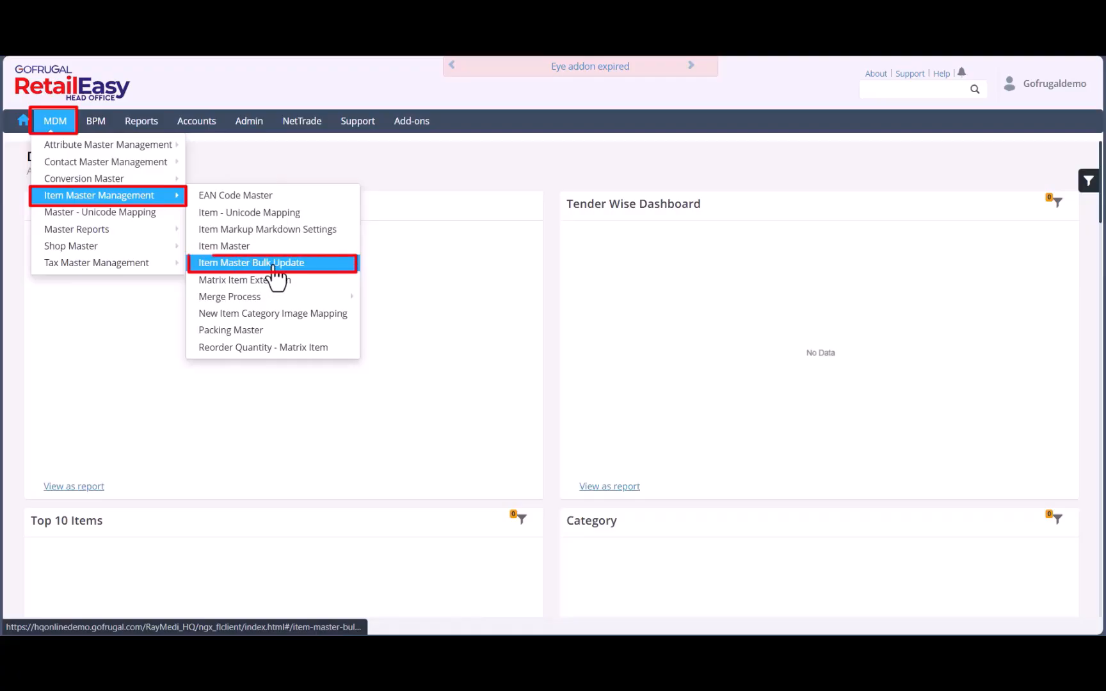
Load the Item Master Bulk Update grid for All Outlets, listing 745 items.
{"action": "left_click", "coordinate": [251, 262]}
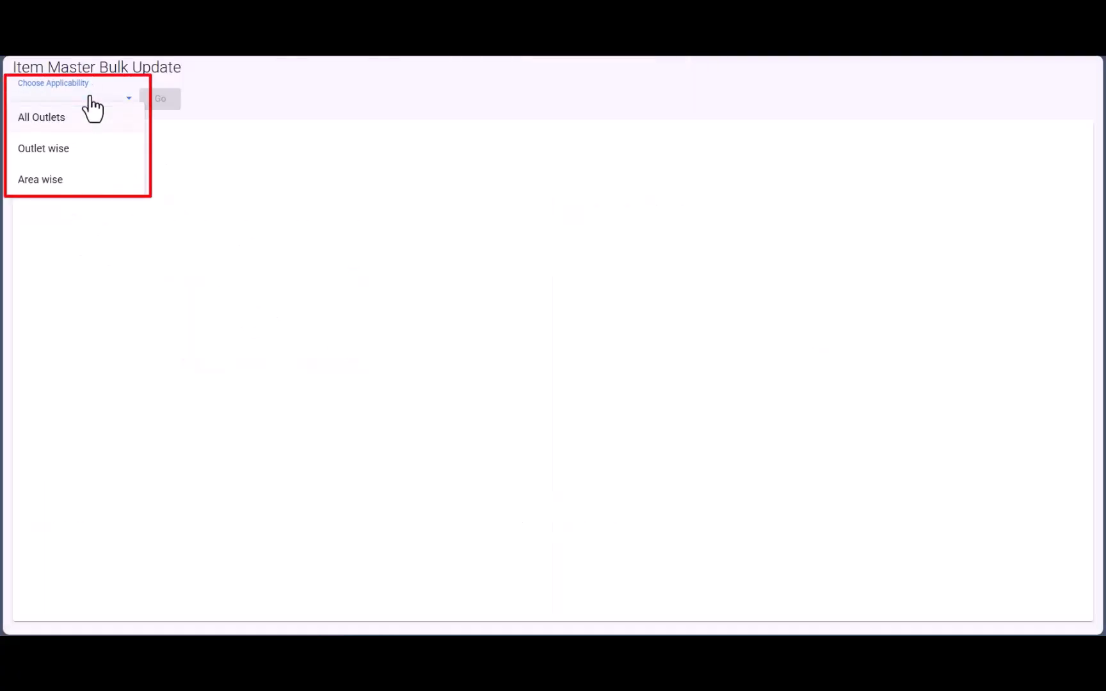
{"action": "left_click", "coordinate": [41, 117]}
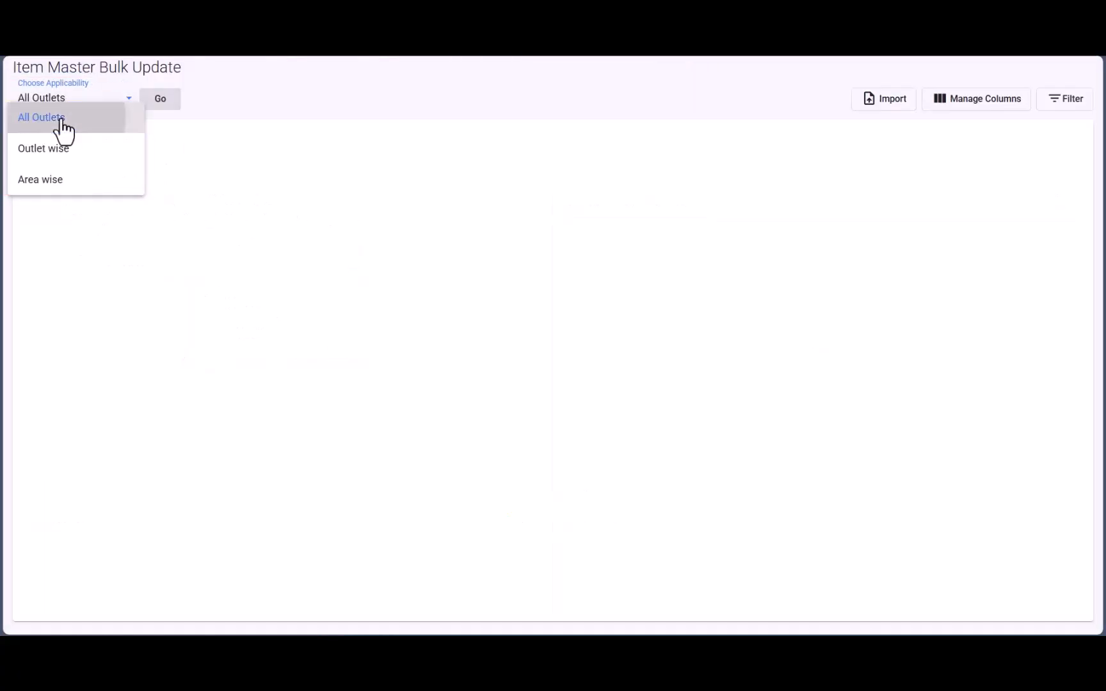
{"action": "left_click", "coordinate": [40, 117]}
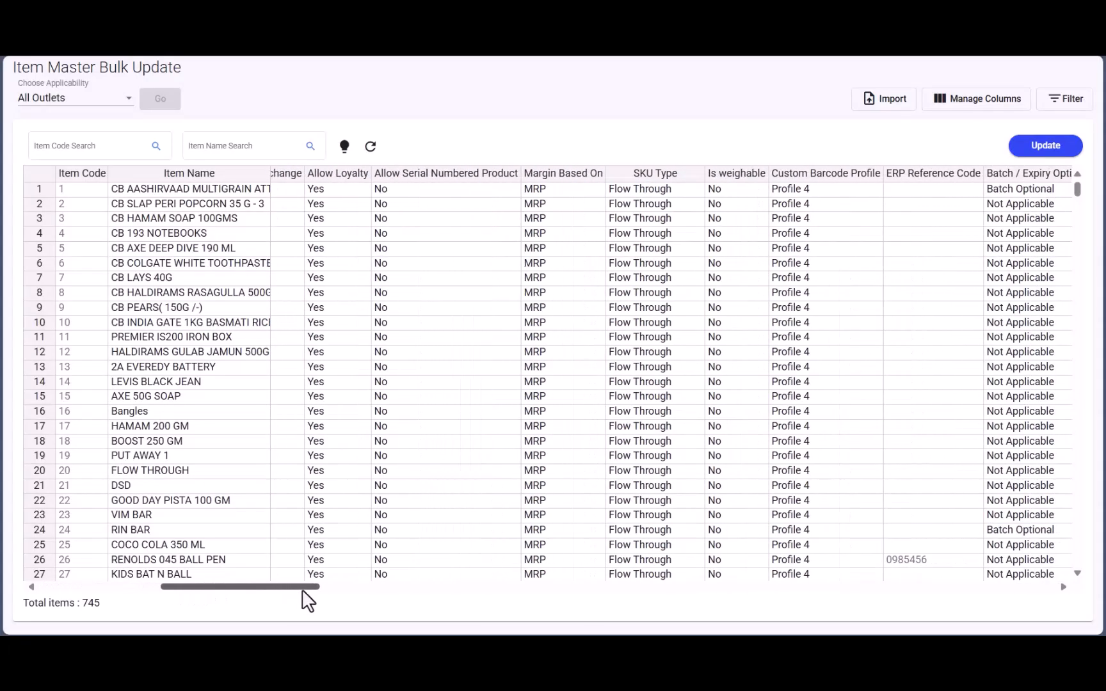
Set PREMIER IS200 IRON BOX's GST code to GST 5% in the grid and update it.
{"action": "left_click_drag", "start_coordinate": [240, 586], "coordinate": [331, 586]}
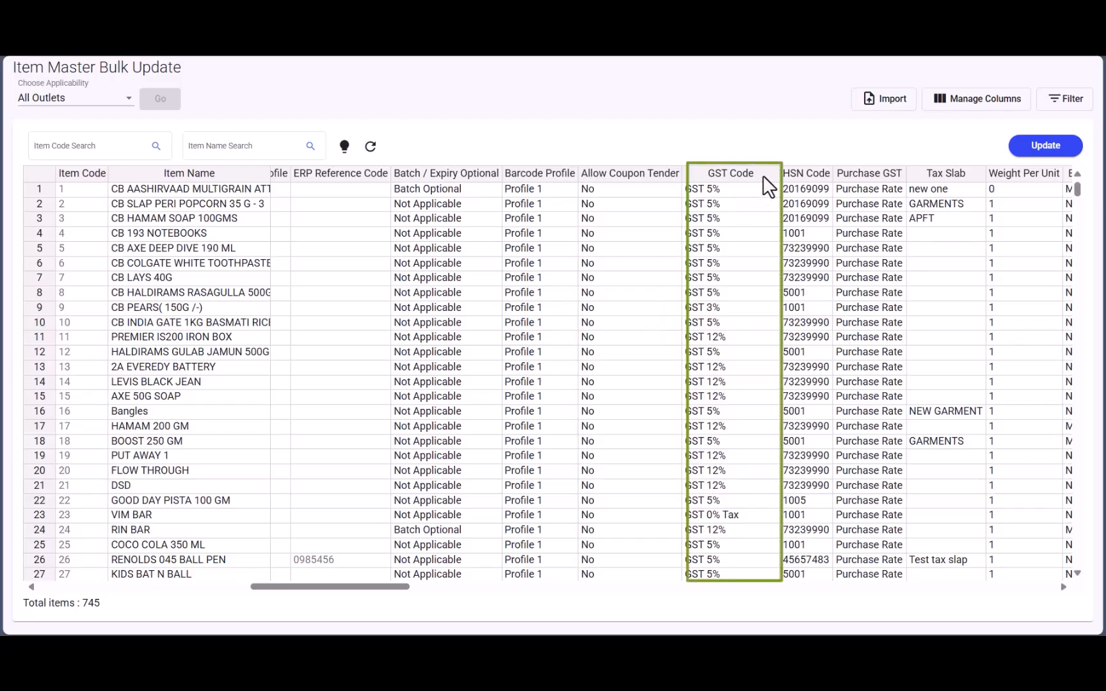
{"action": "left_click", "coordinate": [730, 173]}
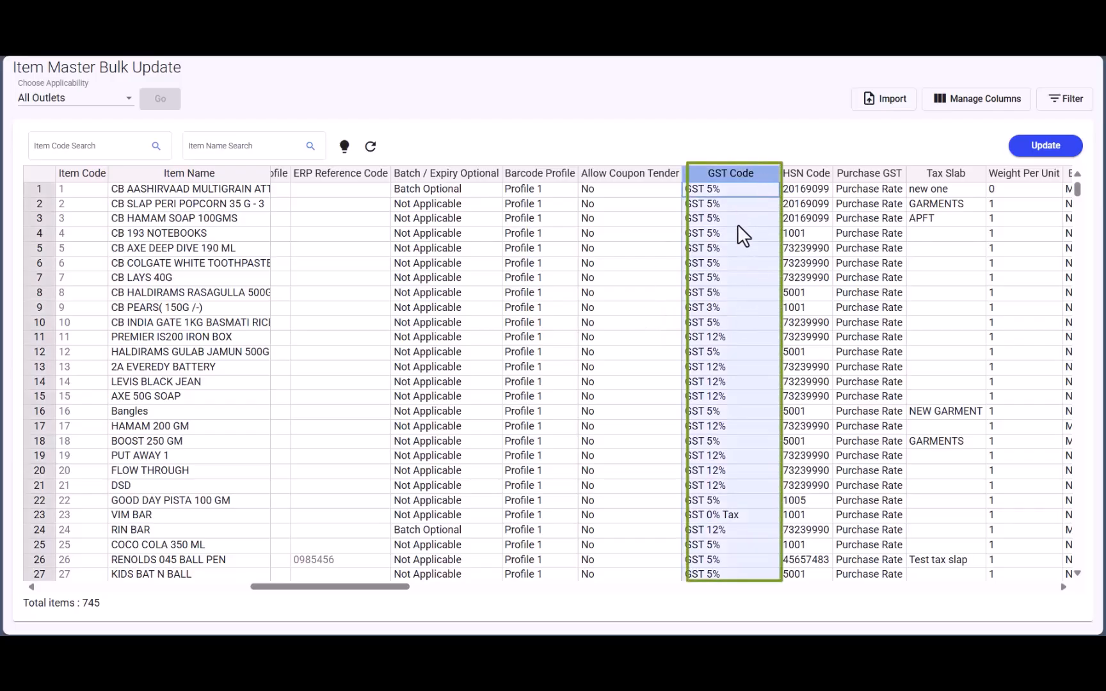
{"action": "scroll", "scroll_direction": "down", "scroll_amount": 3}
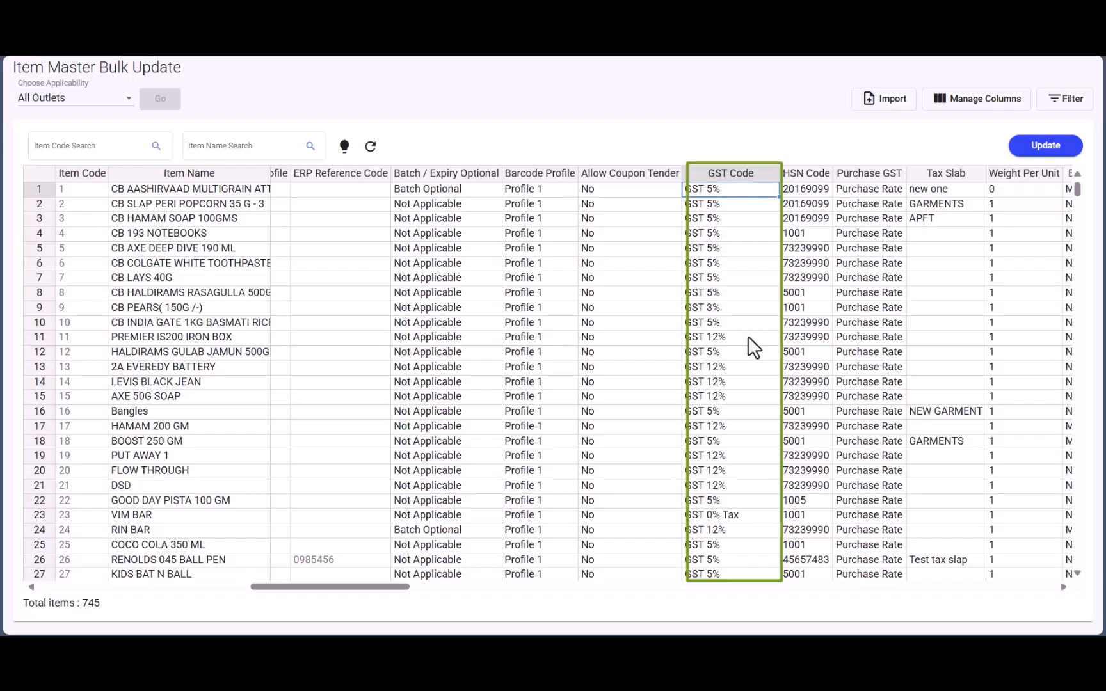
{"action": "left_click", "coordinate": [732, 337]}
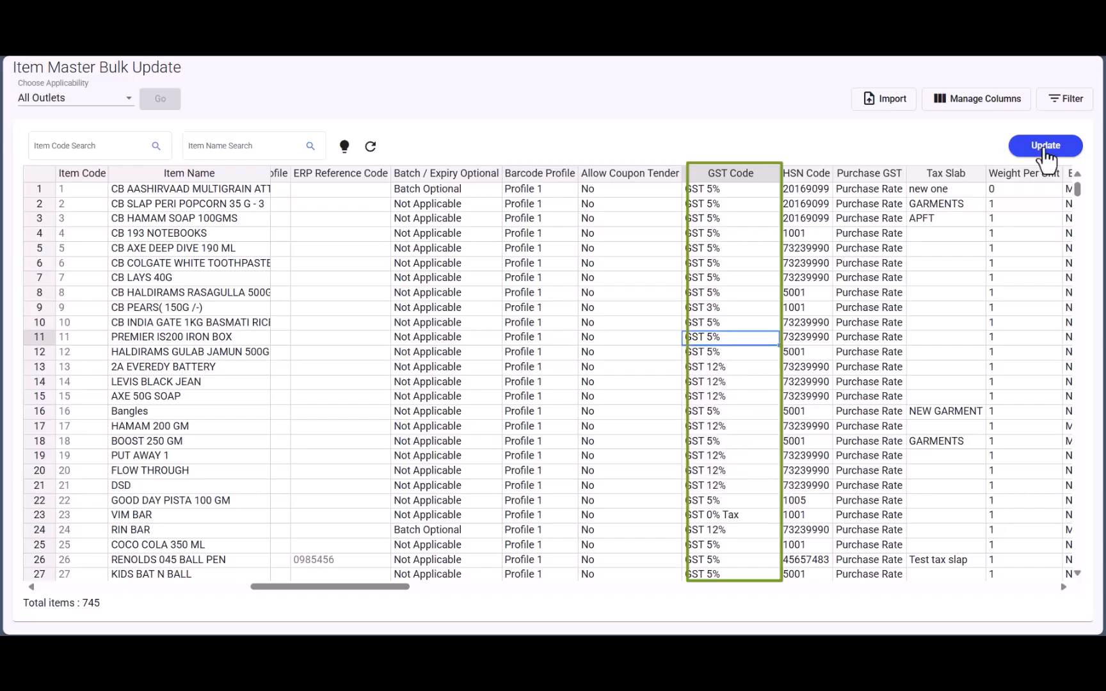
{"action": "left_click", "coordinate": [1044, 146]}
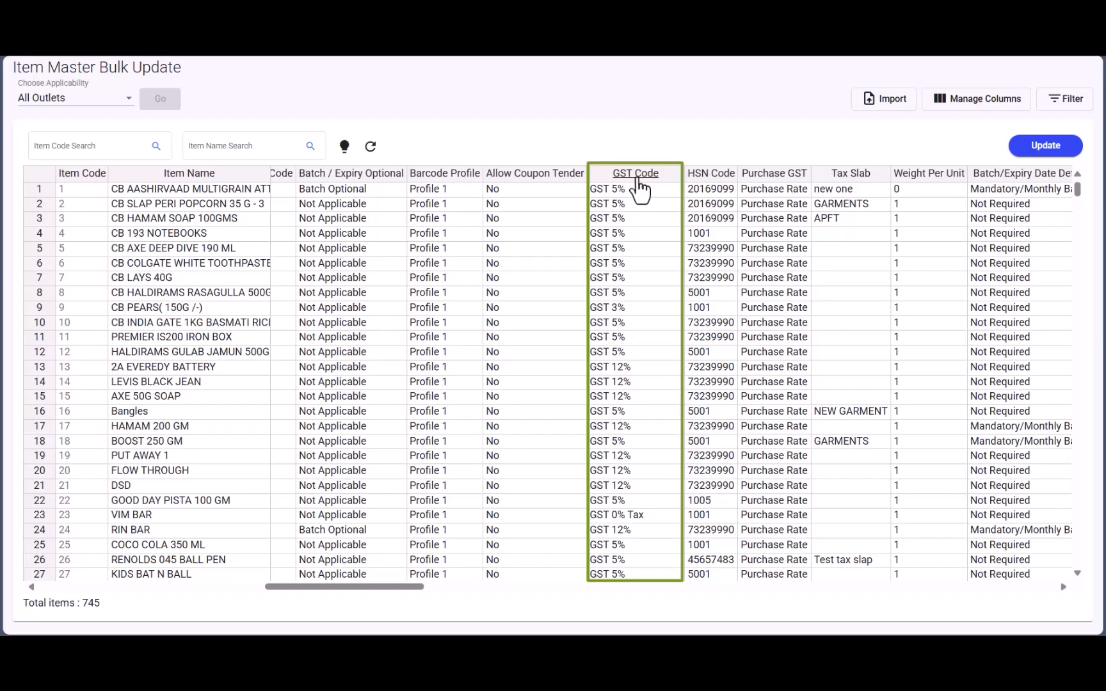
{"action": "mouse_move", "coordinate": [640, 188]}
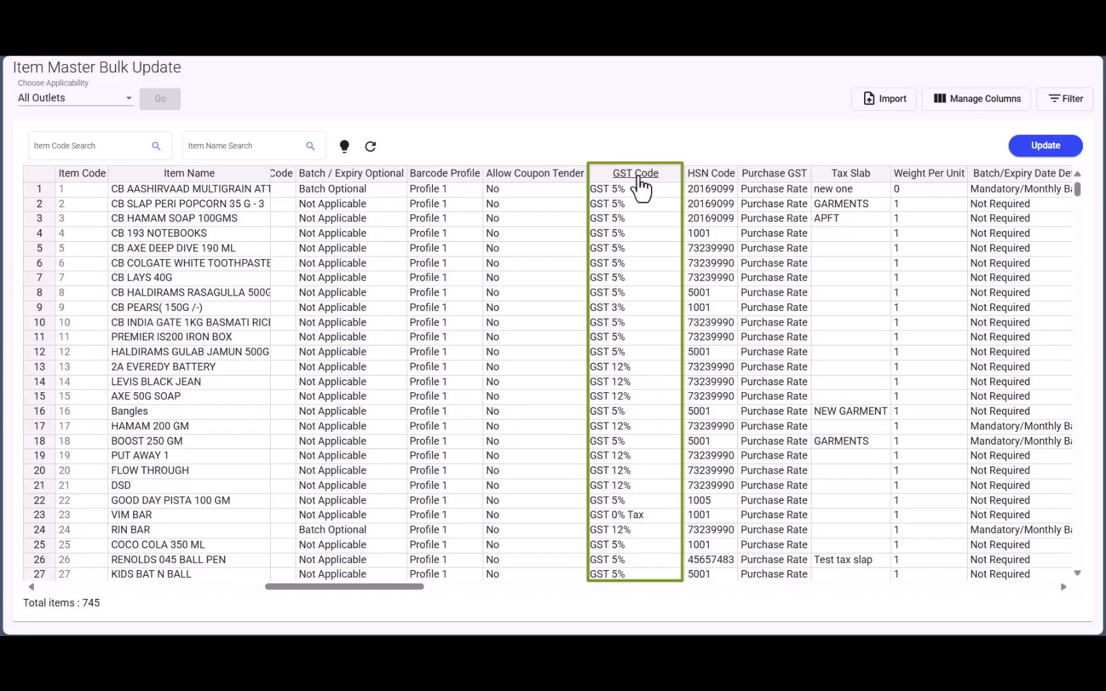
Sort by GST code and set 2A EVEREADY BATTERY and the GST 12% rows below it to GST 5%.
{"action": "left_click", "coordinate": [635, 173]}
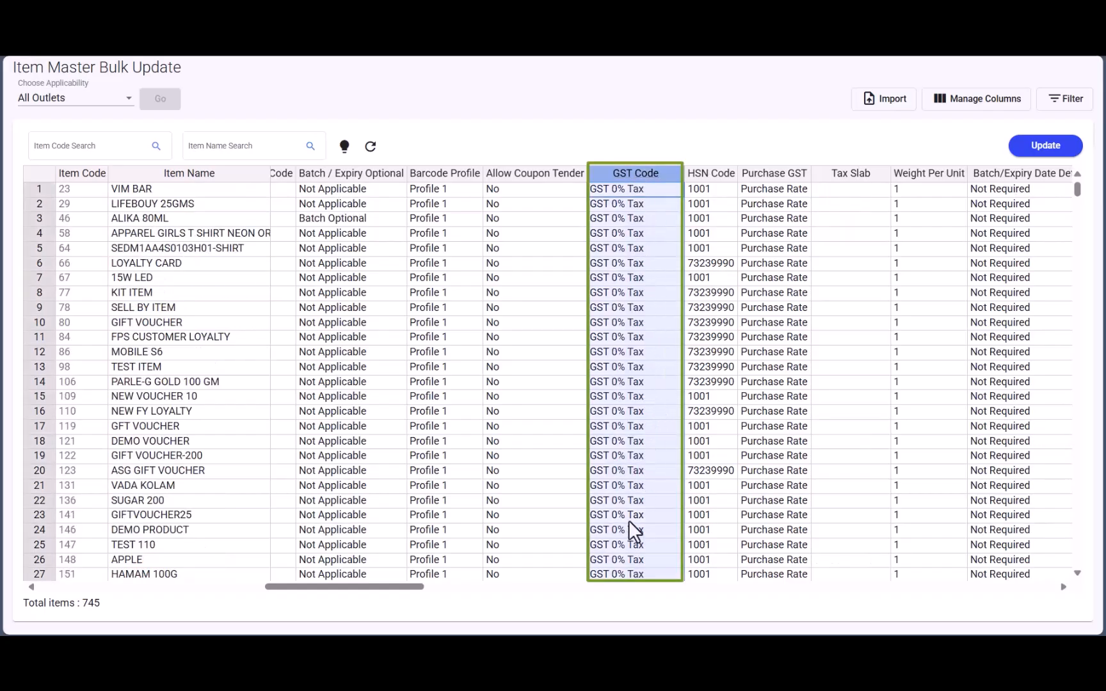
{"action": "mouse_move", "coordinate": [647, 253]}
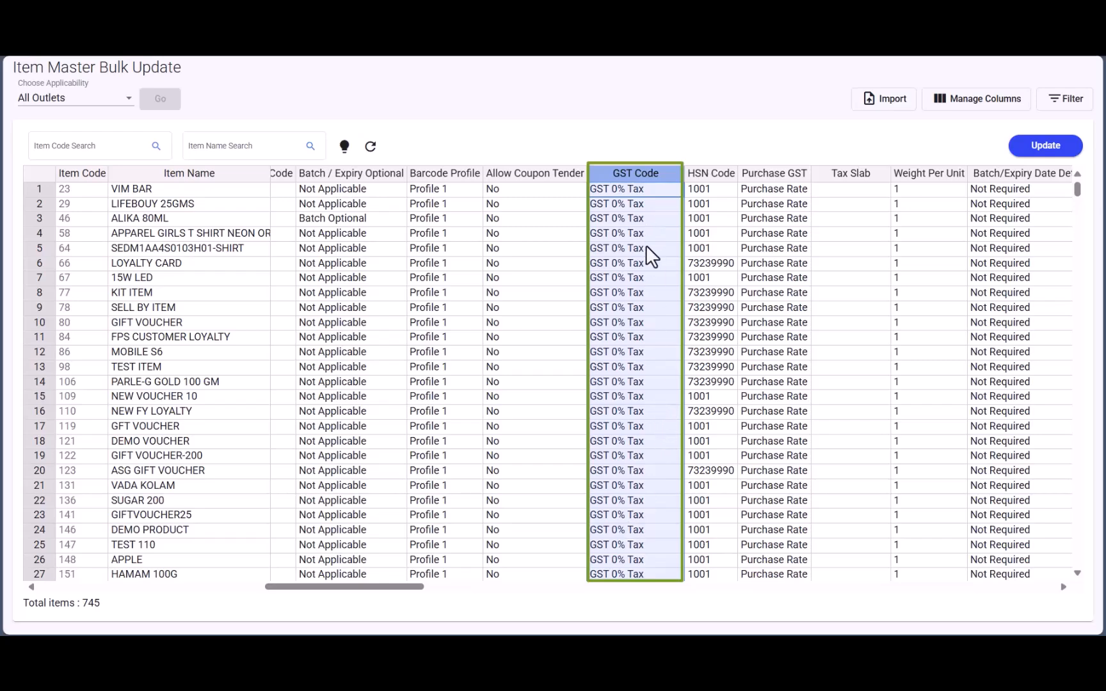
{"action": "mouse_move", "coordinate": [663, 226]}
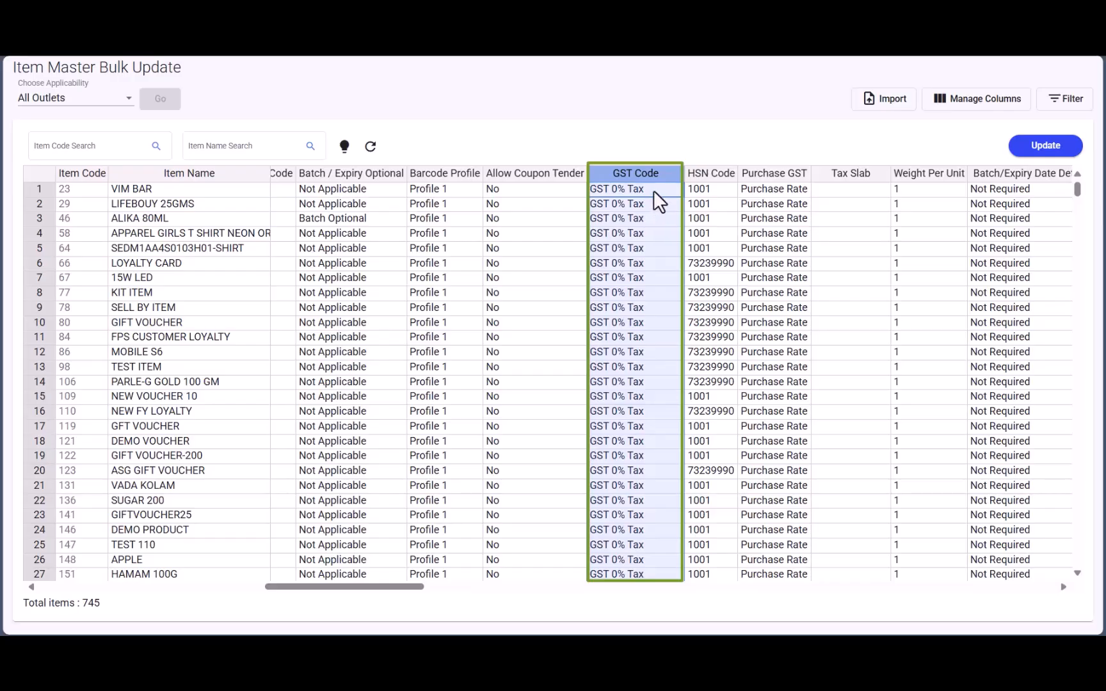
{"action": "mouse_move", "coordinate": [1078, 199]}
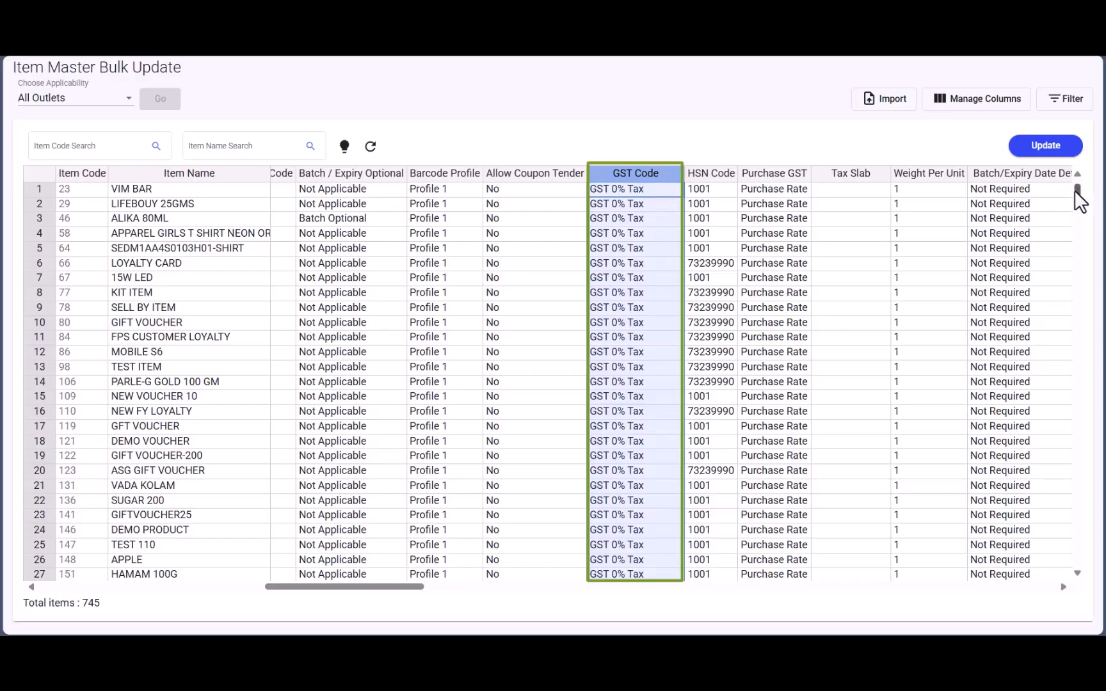
{"action": "scroll", "scroll_direction": "down", "scroll_amount": 3}
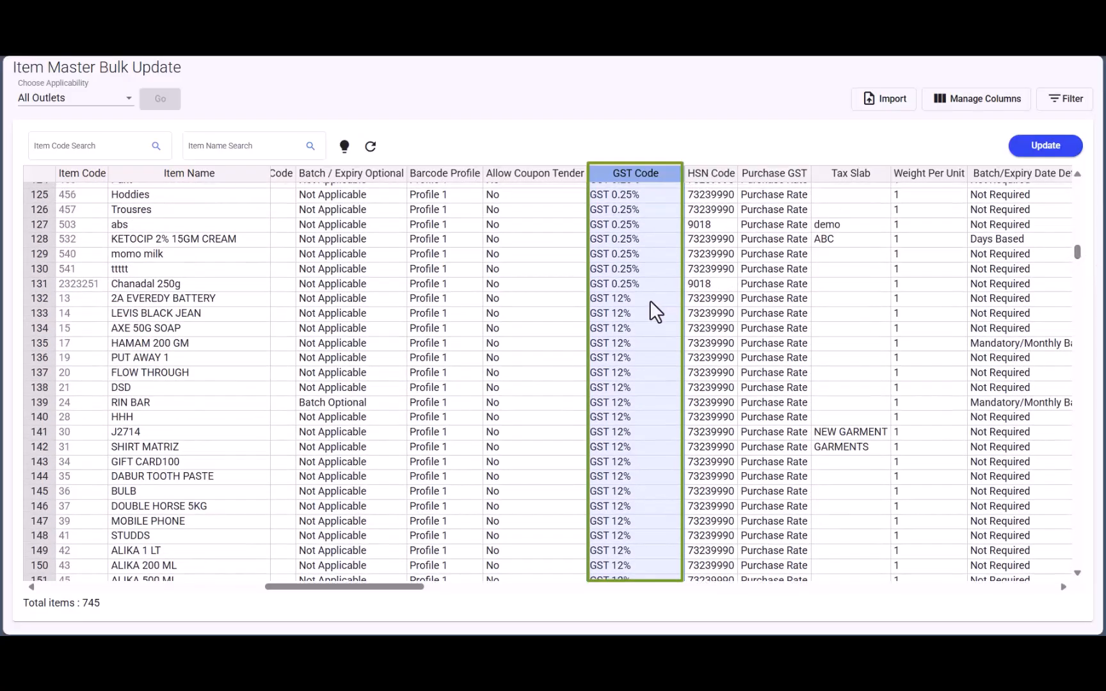
{"action": "left_click", "coordinate": [629, 298]}
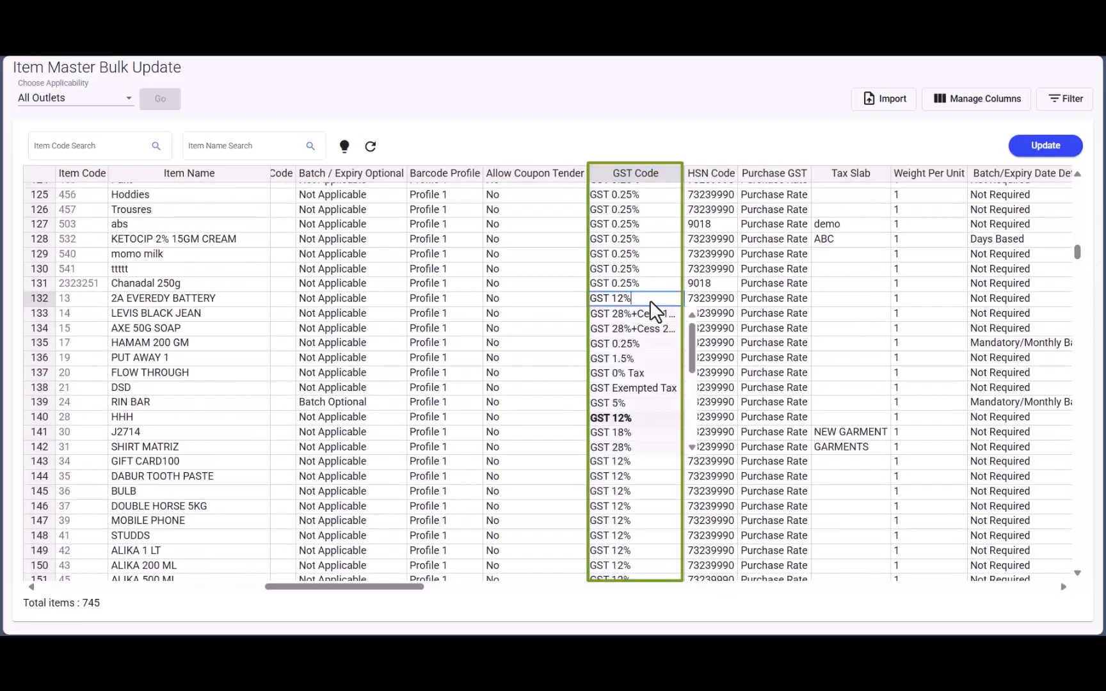
{"action": "left_click", "coordinate": [608, 401]}
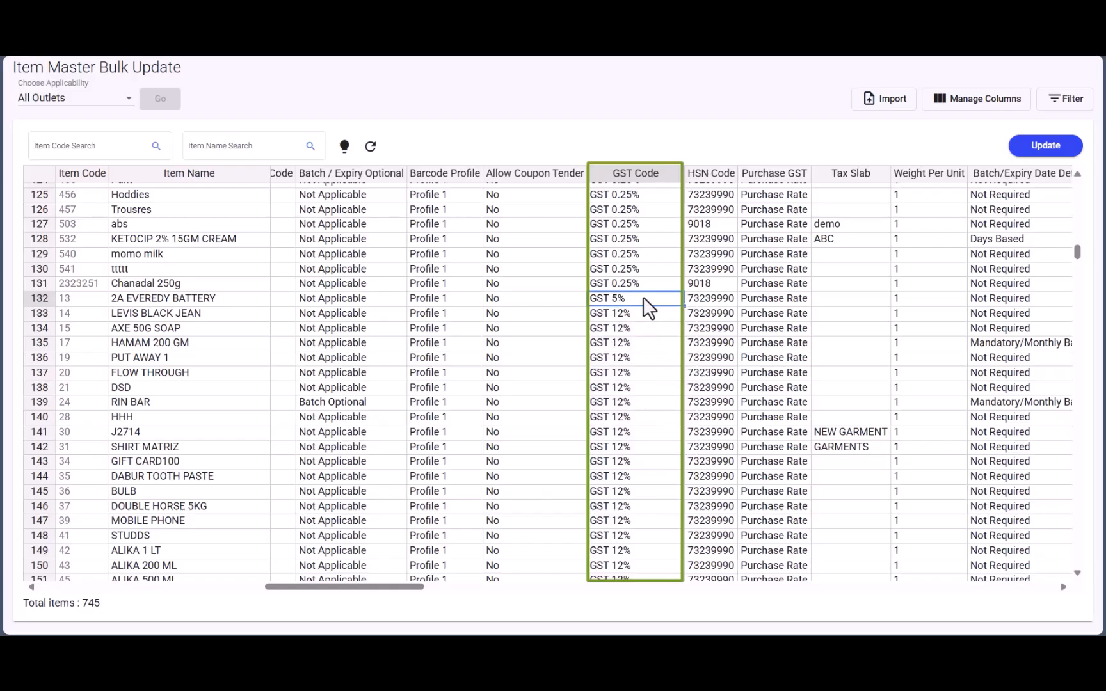
{"action": "scroll", "scroll_direction": "down", "scroll_amount": 3}
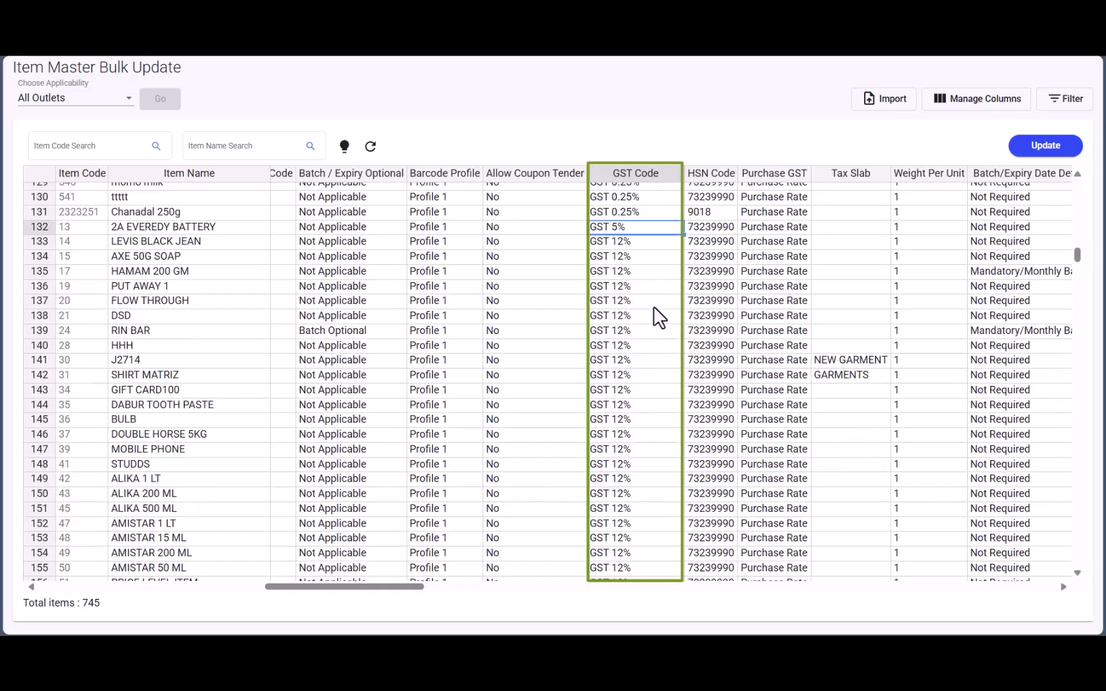
{"action": "scroll", "scroll_direction": "down", "scroll_amount": 3}
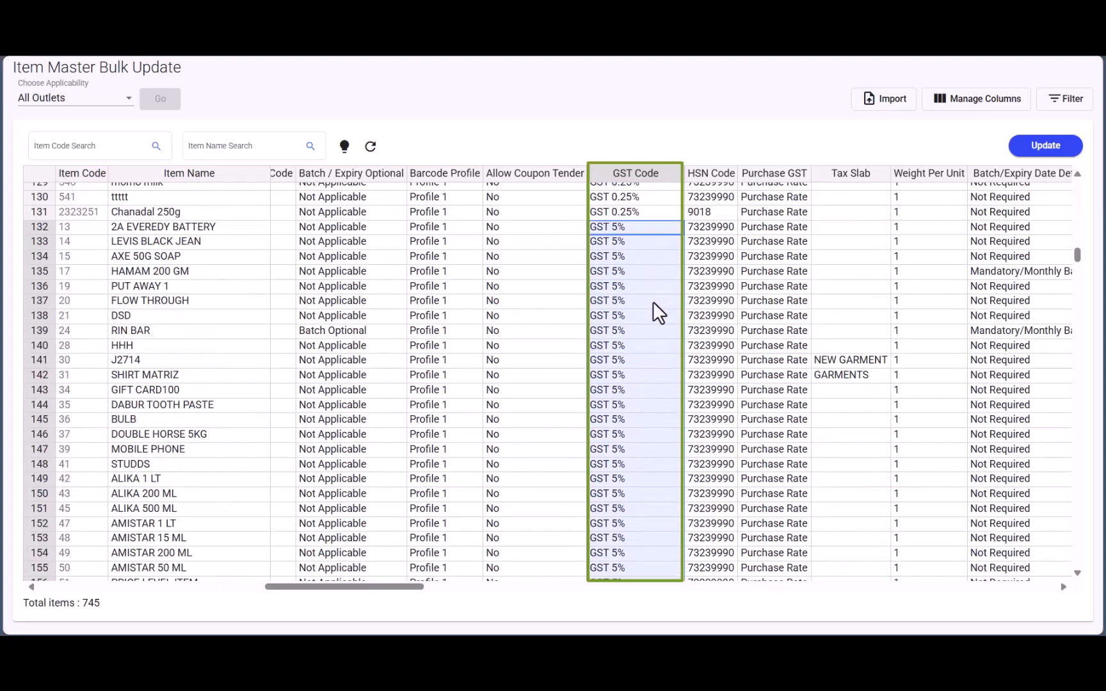
Copy SAMSUNG A50S's GST 18% value down over the GST 28% rows and update.
{"action": "scroll", "scroll_direction": "down", "scroll_amount": 3}
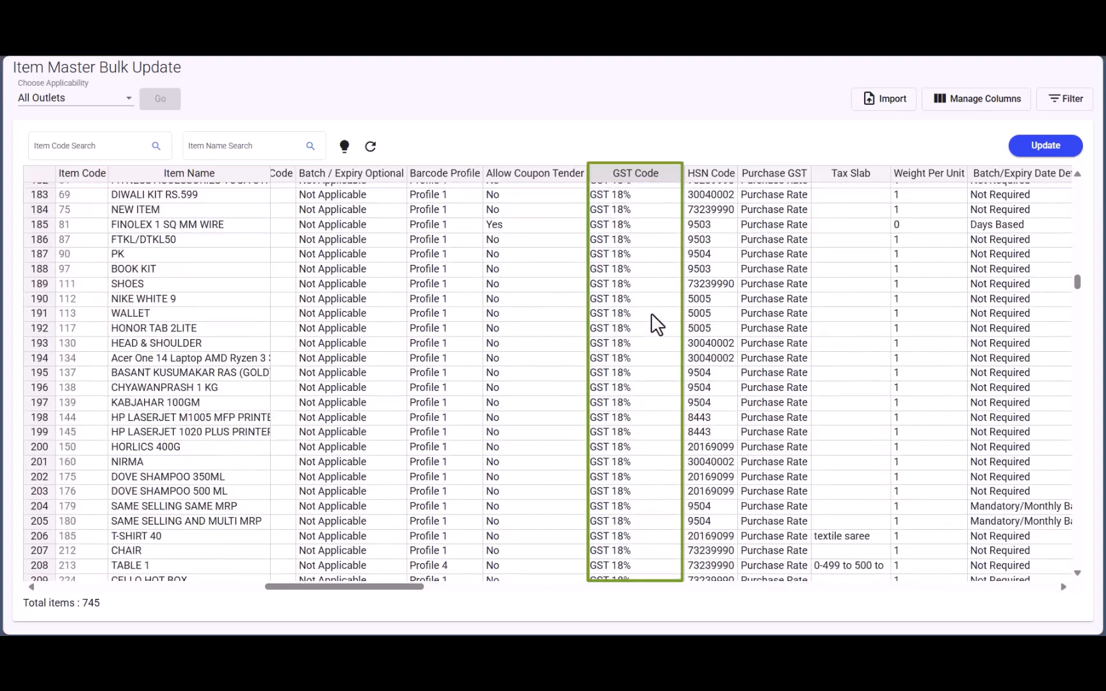
{"action": "scroll", "scroll_direction": "down", "scroll_amount": 3}
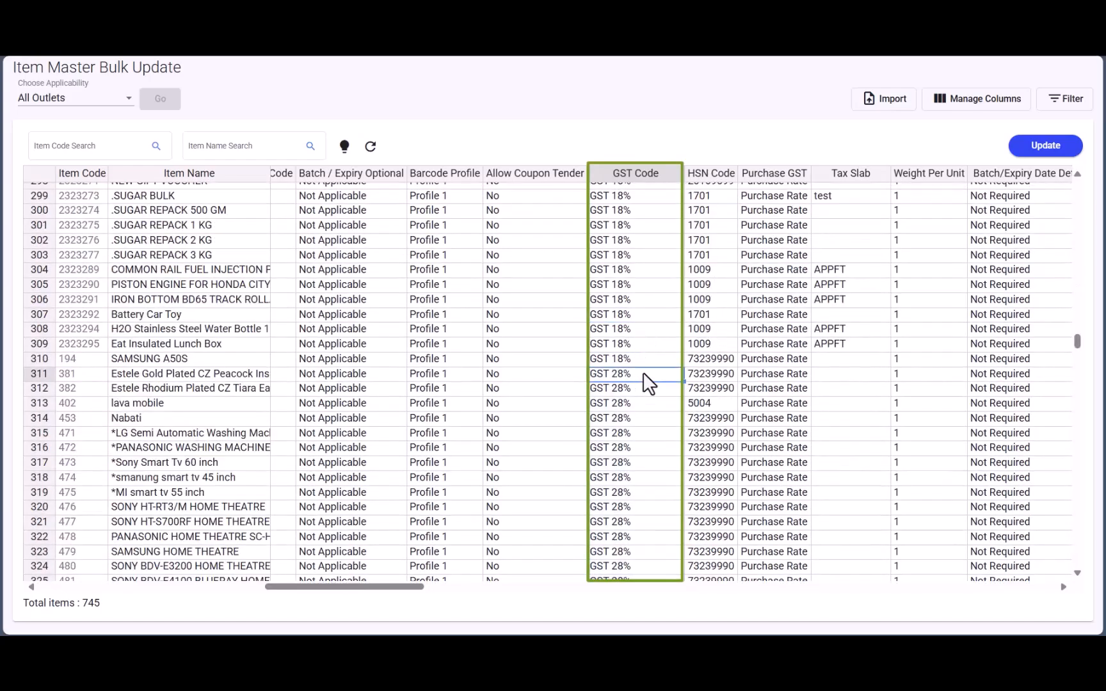
{"action": "left_click", "coordinate": [633, 358]}
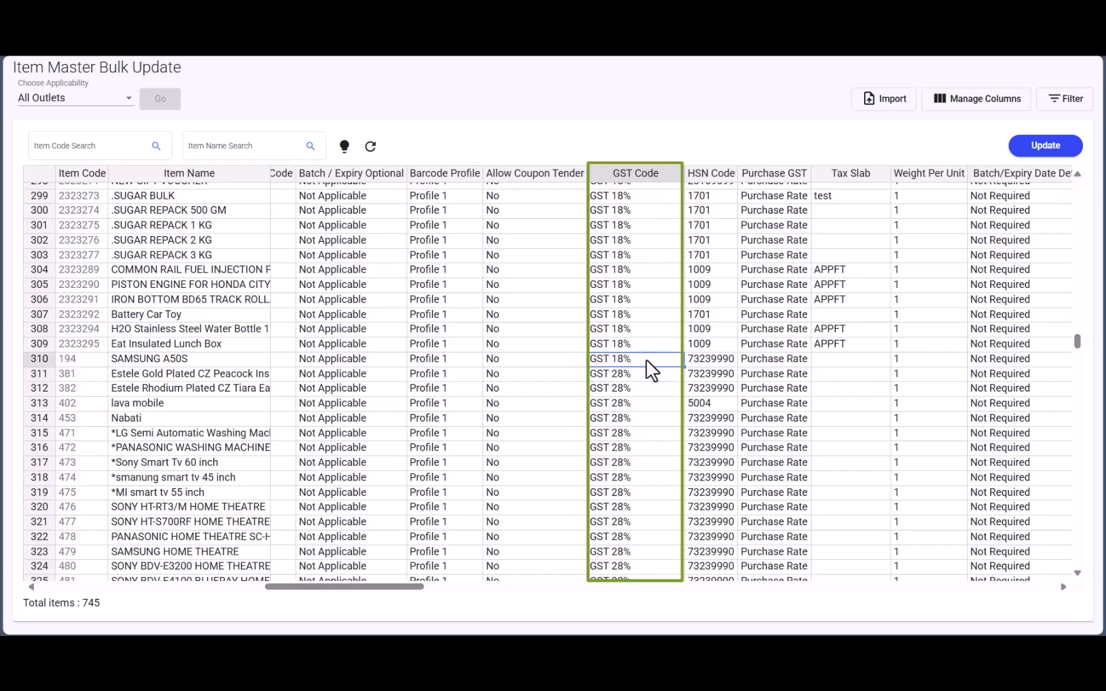
{"action": "scroll", "scroll_direction": "down", "scroll_amount": 3}
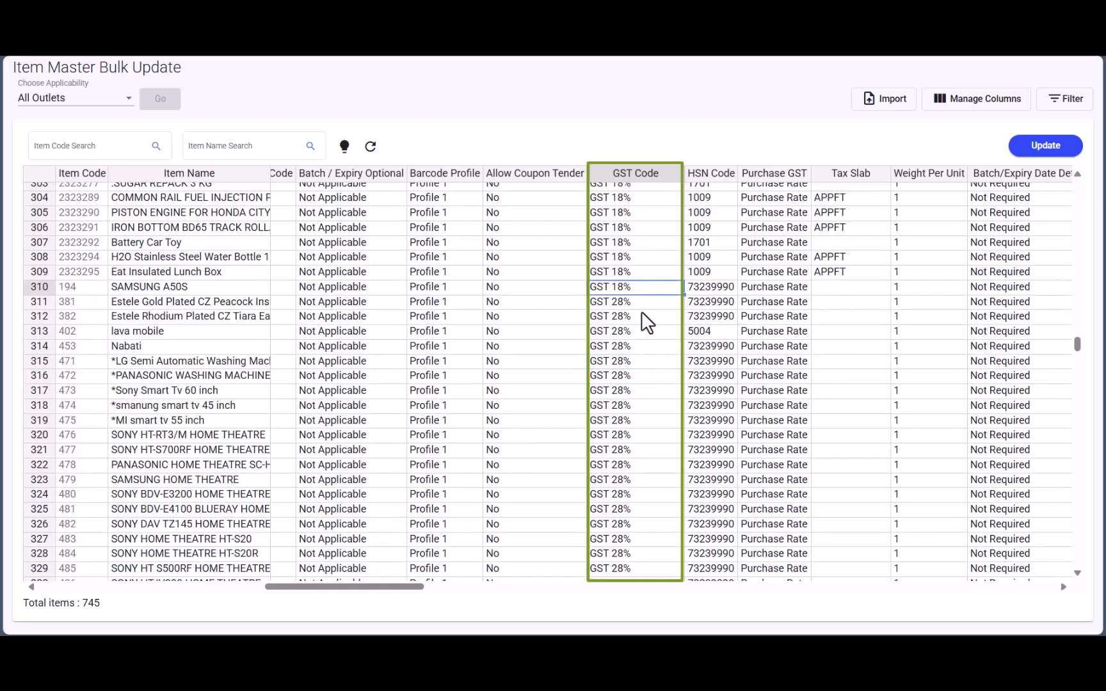
{"action": "scroll", "scroll_direction": "down", "scroll_amount": 3}
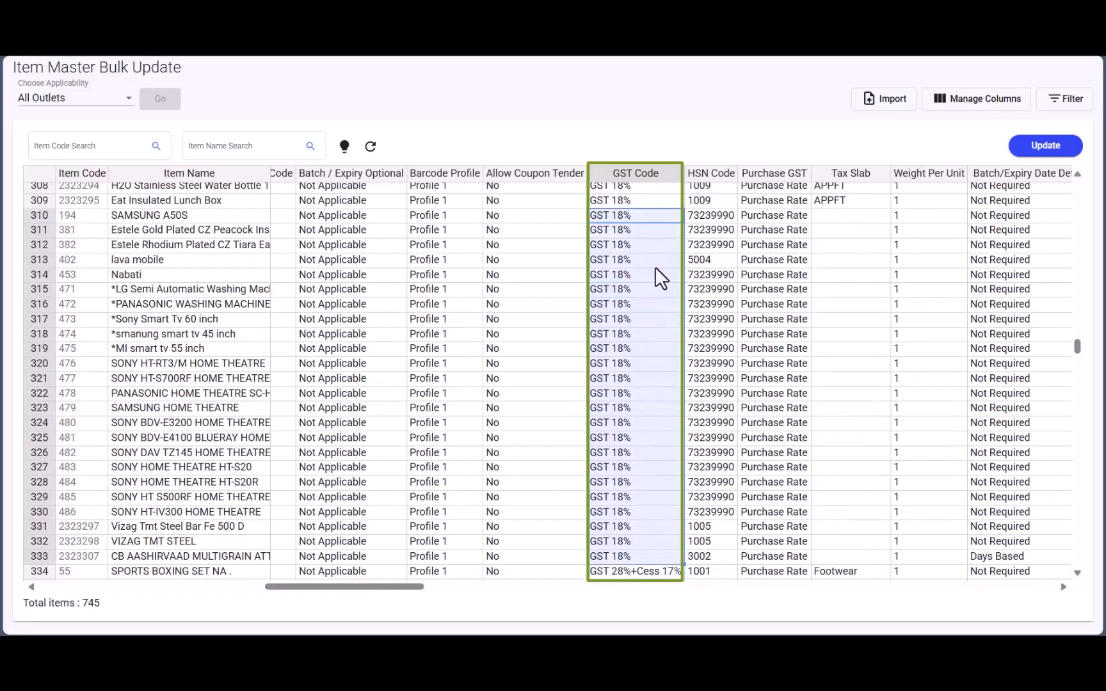
{"action": "scroll", "scroll_direction": "down", "scroll_amount": 3}
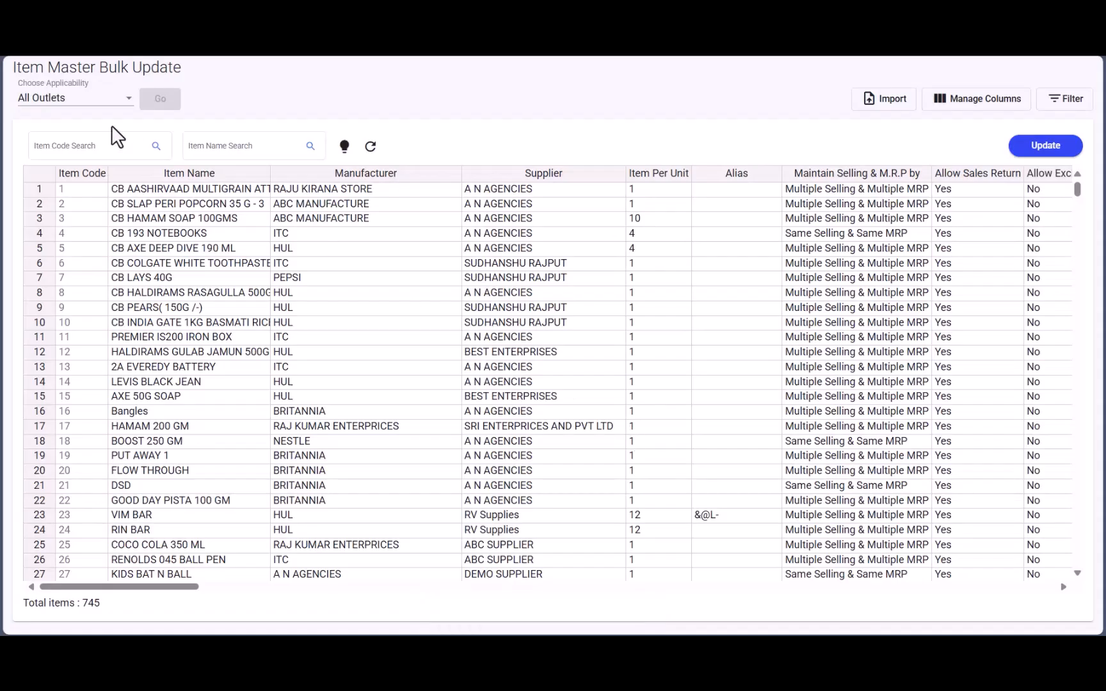
Go to the Item Master list under MDM and send the items to the outlets.
{"action": "left_click", "coordinate": [54, 120]}
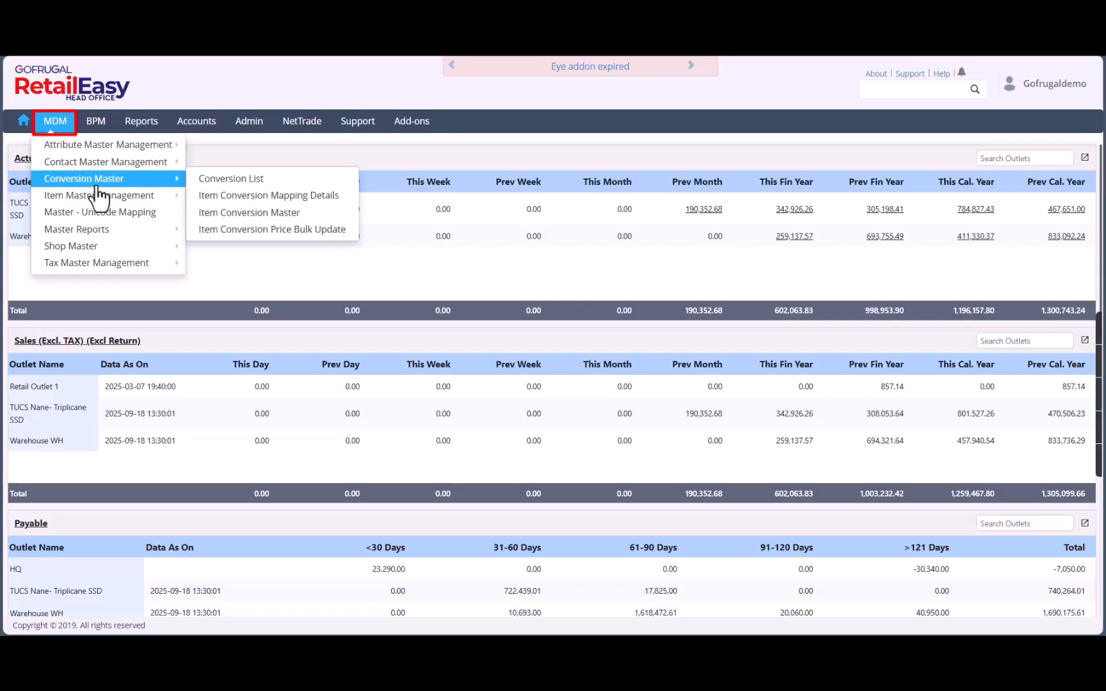
{"action": "mouse_move", "coordinate": [98, 195]}
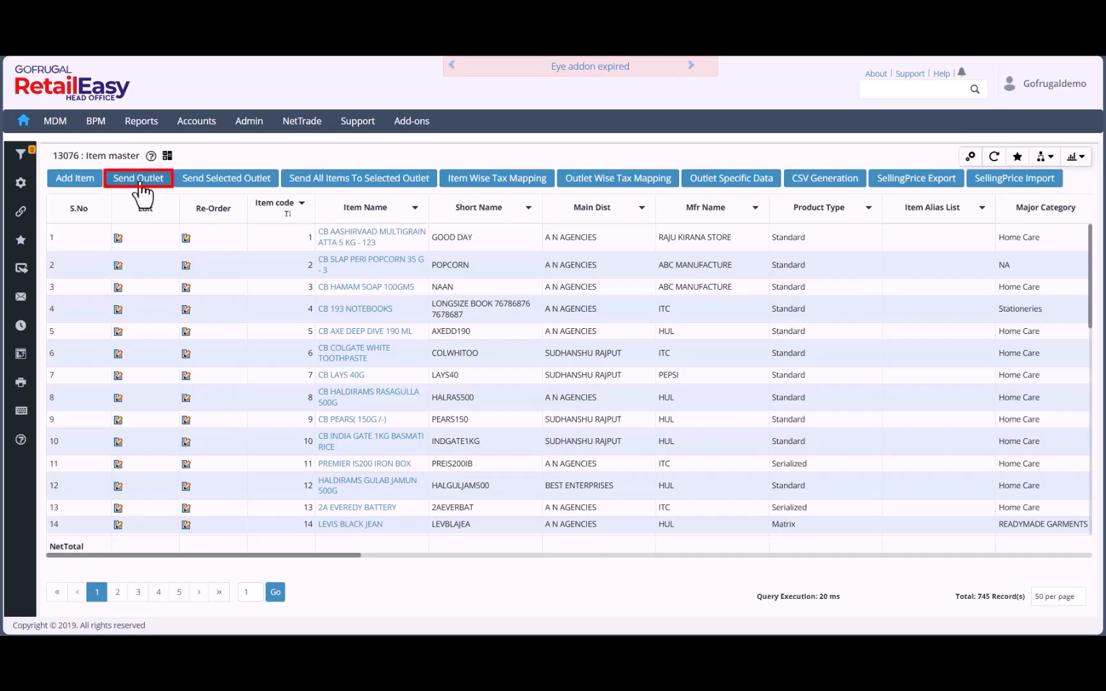
{"action": "left_click", "coordinate": [137, 178]}
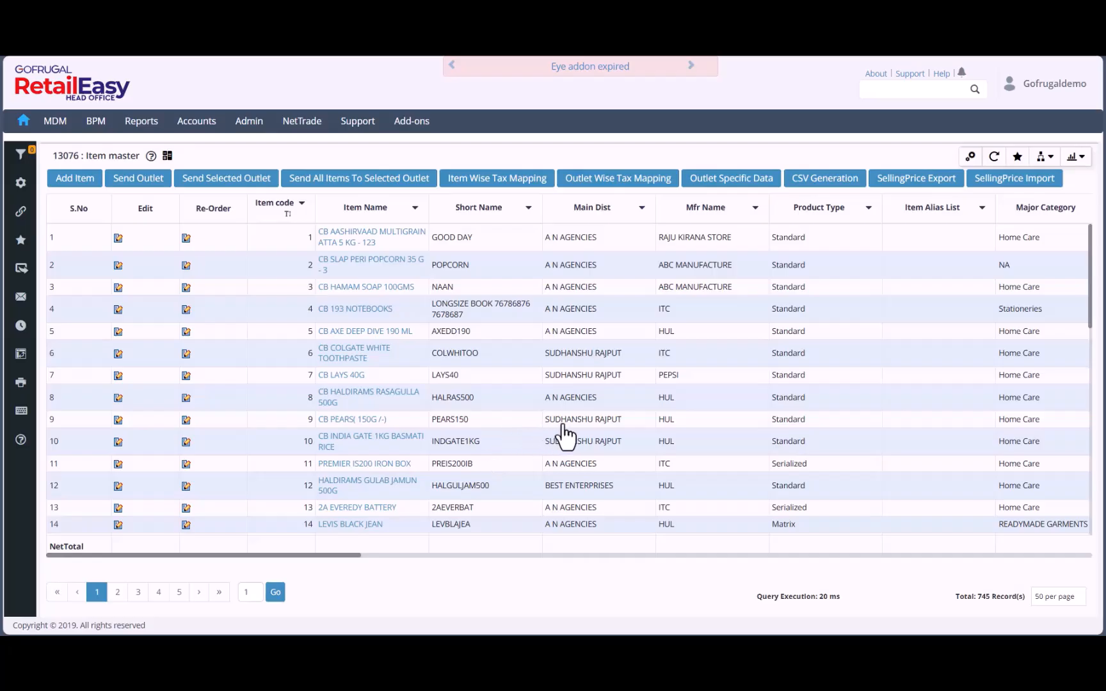
{"action": "mouse_move", "coordinate": [550, 296]}
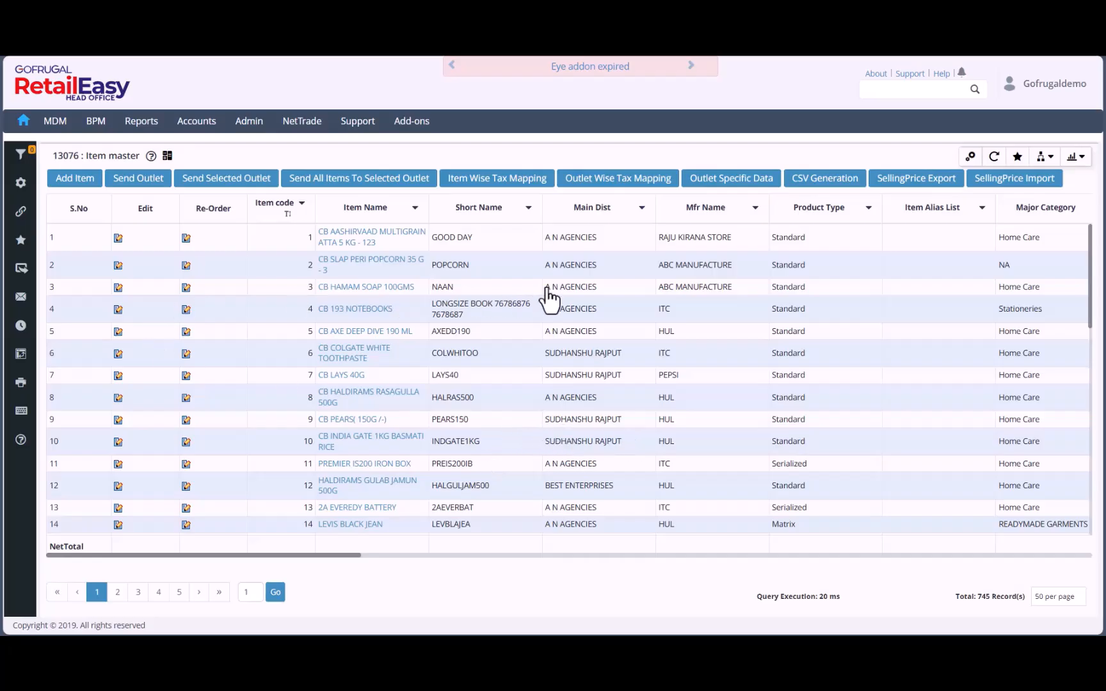
{"action": "mouse_move", "coordinate": [627, 332]}
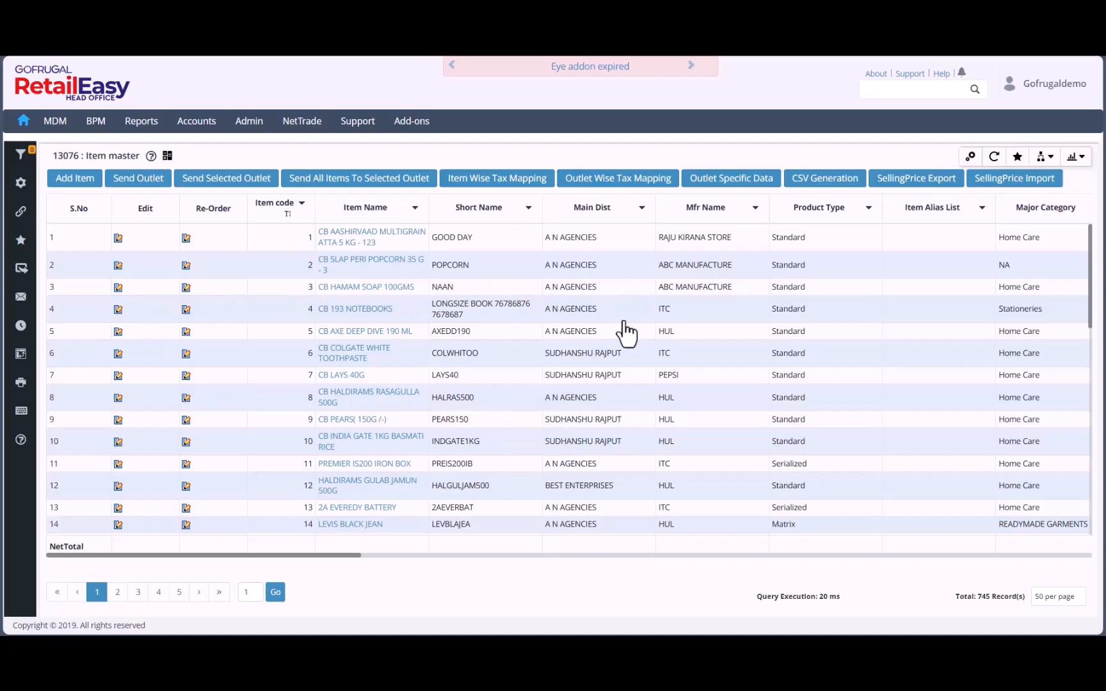
{"action": "mouse_move", "coordinate": [610, 351]}
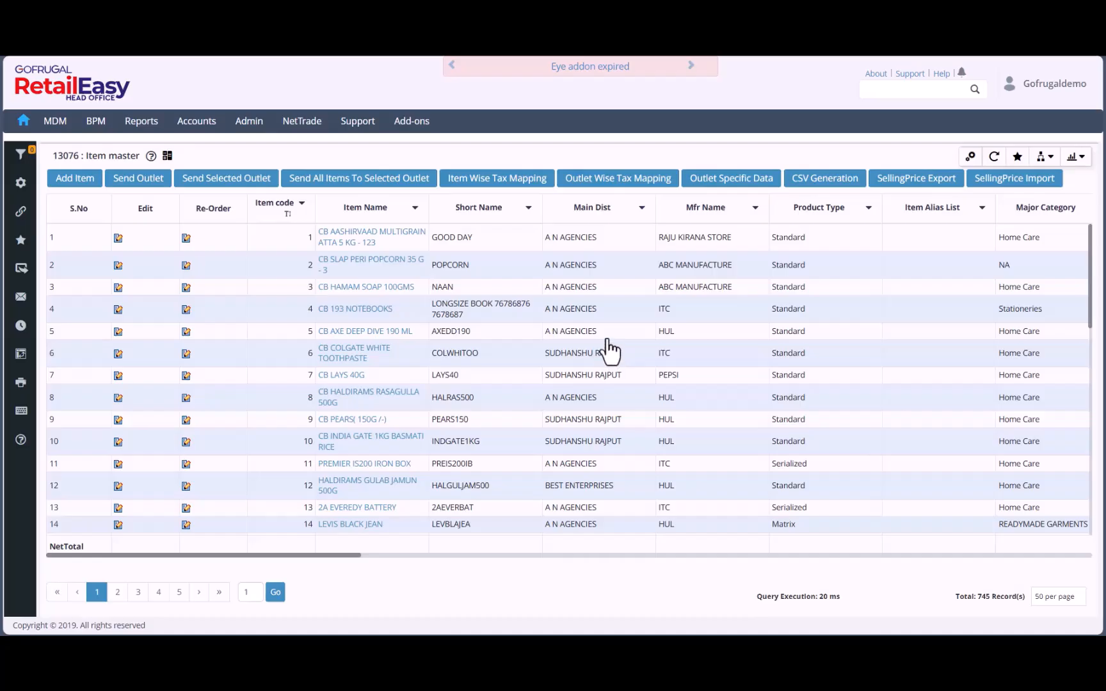